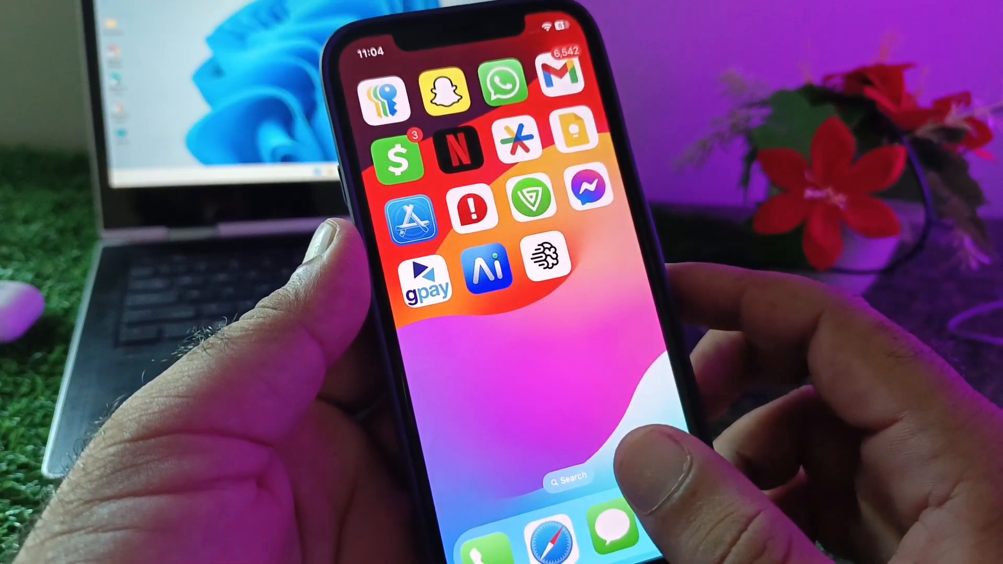
# - Swipe across the home screen to find and launch Cash App
pyautogui.hscroll(-3)
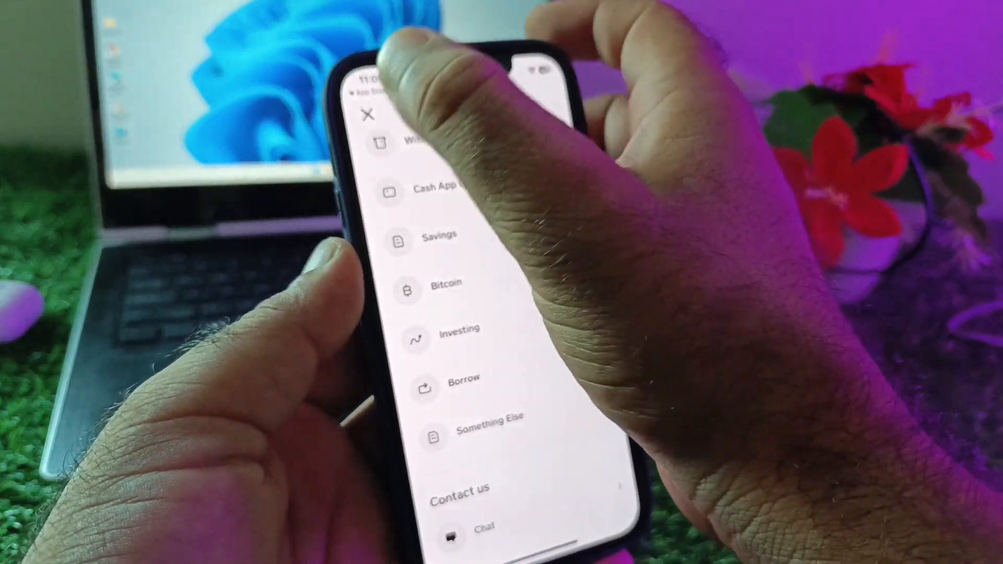
pyautogui.click(367, 117)
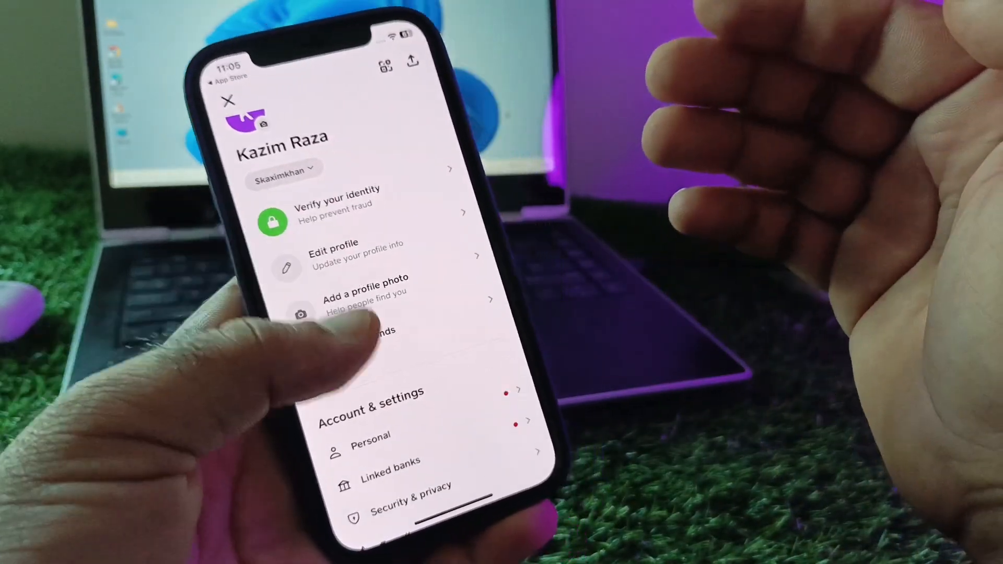
pyautogui.scroll(-3)
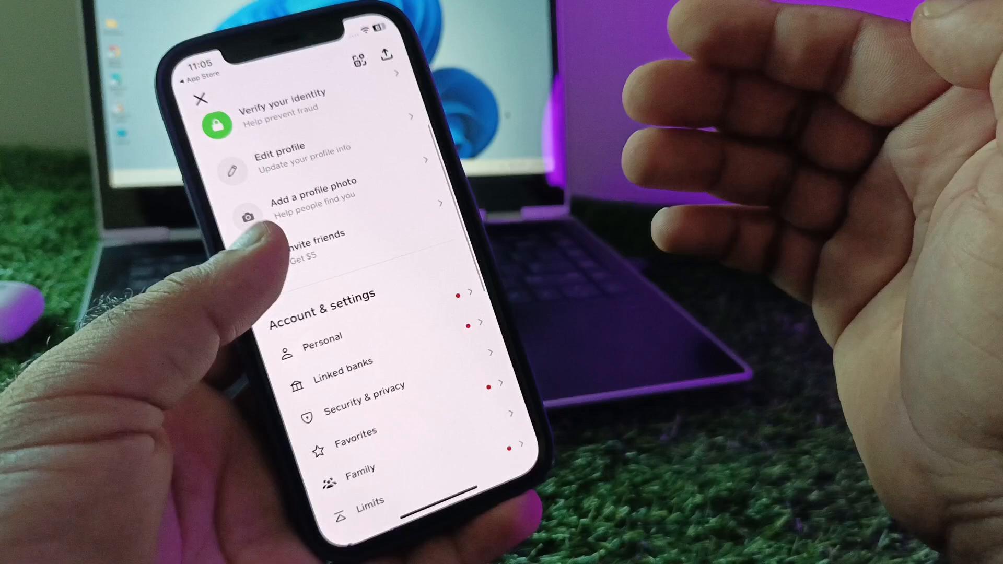
pyautogui.scroll(-3)
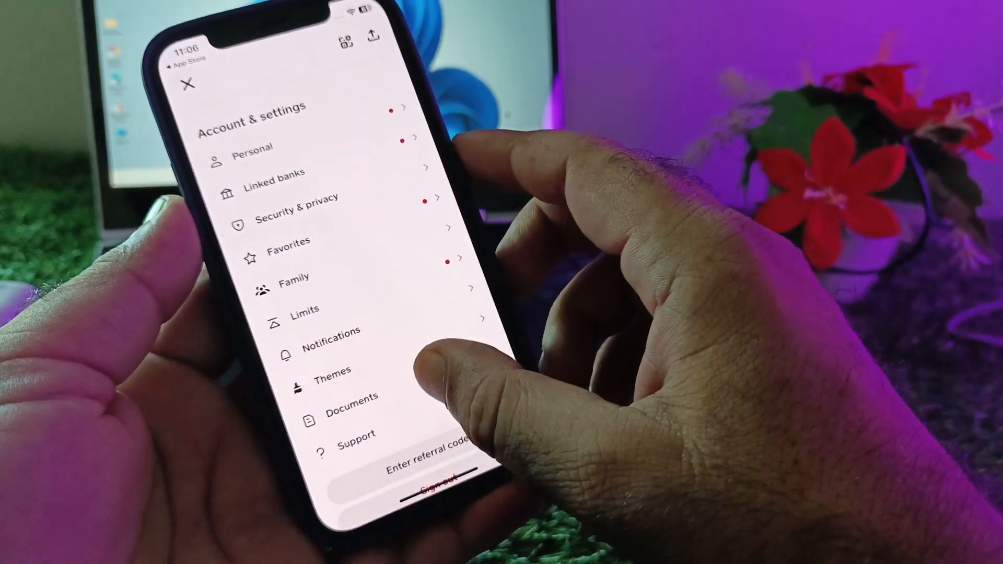
pyautogui.click(291, 198)
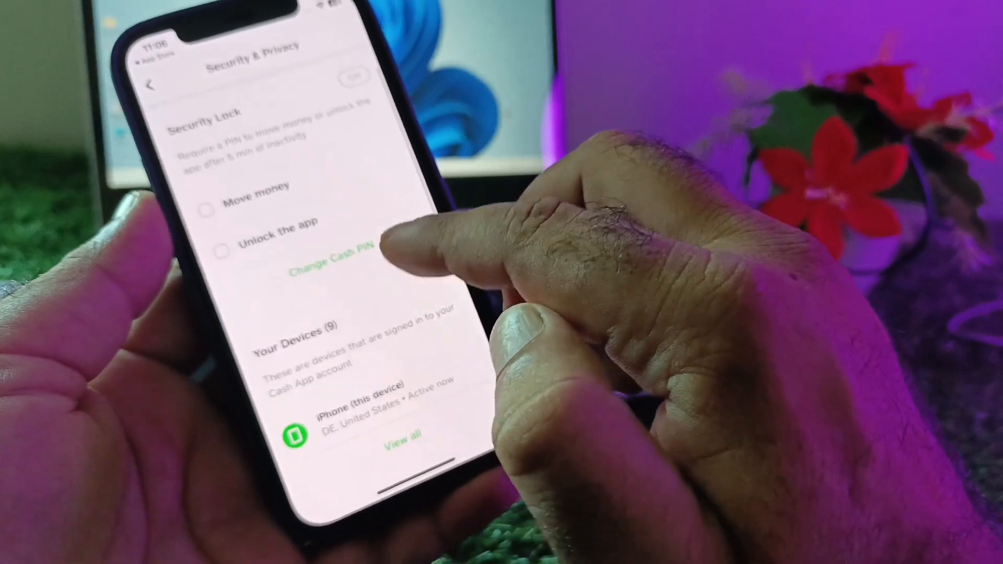
pyautogui.scroll(-3)
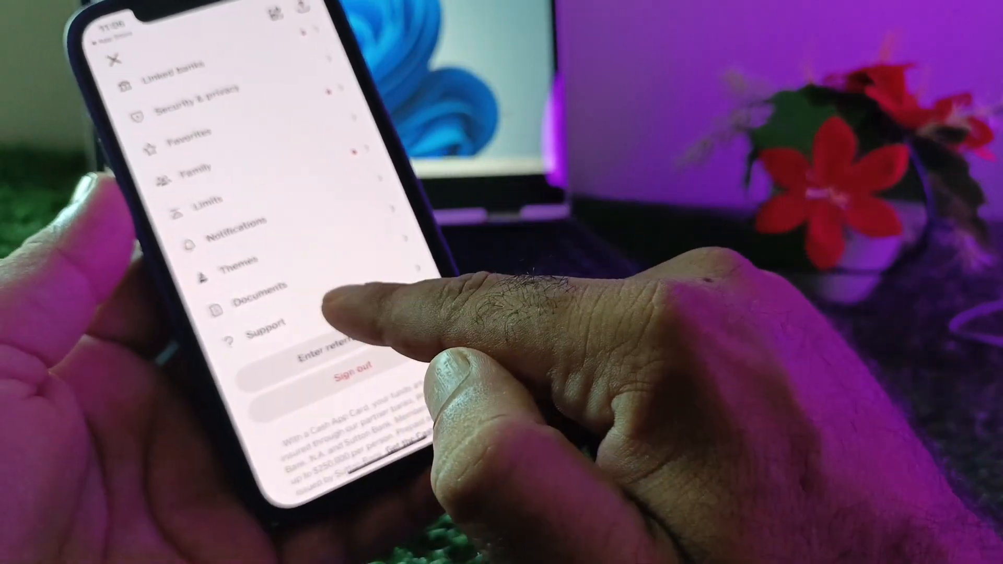
# - Open Support from Account & settings and scroll down to the Contact us chat option
pyautogui.click(265, 329)
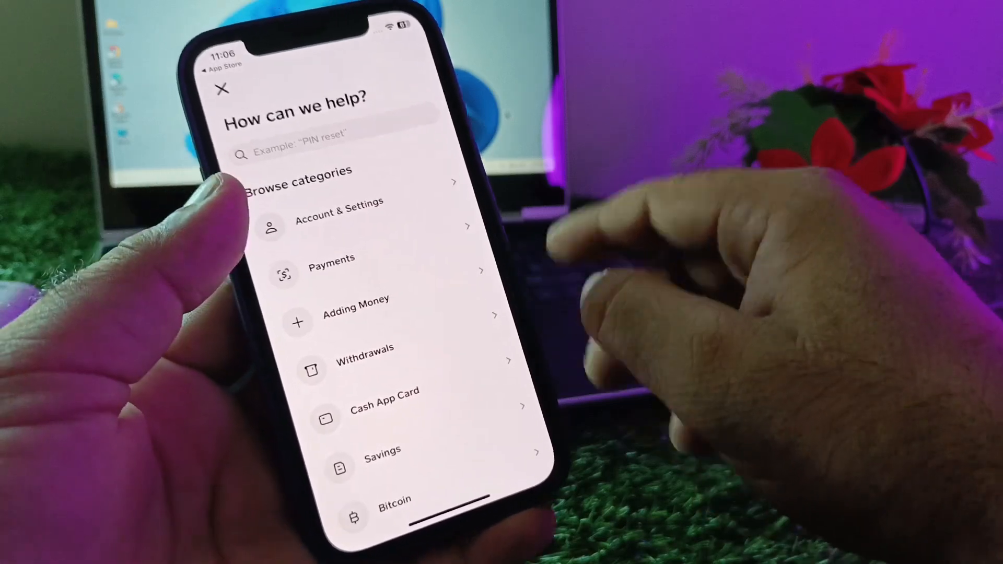
pyautogui.scroll(-3)
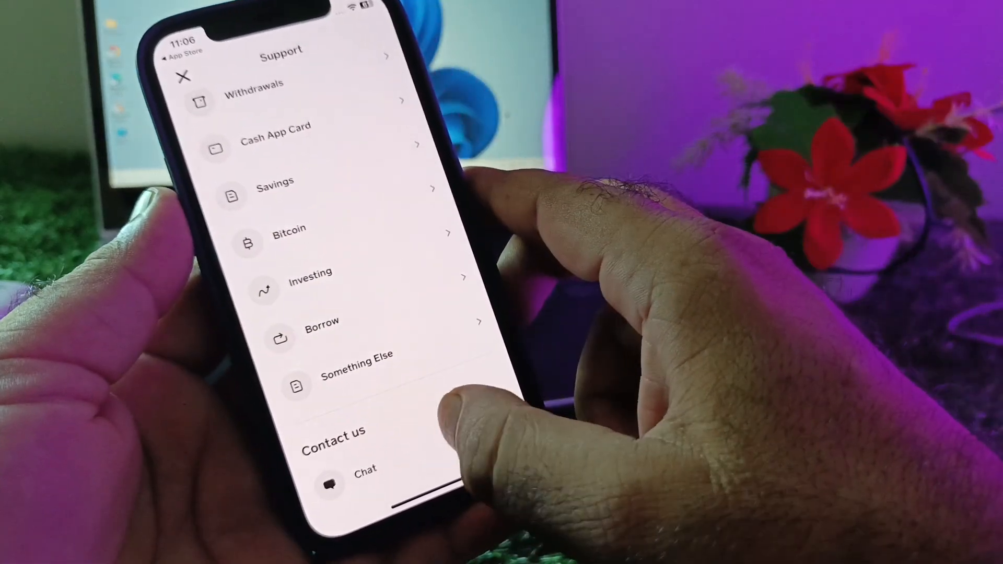